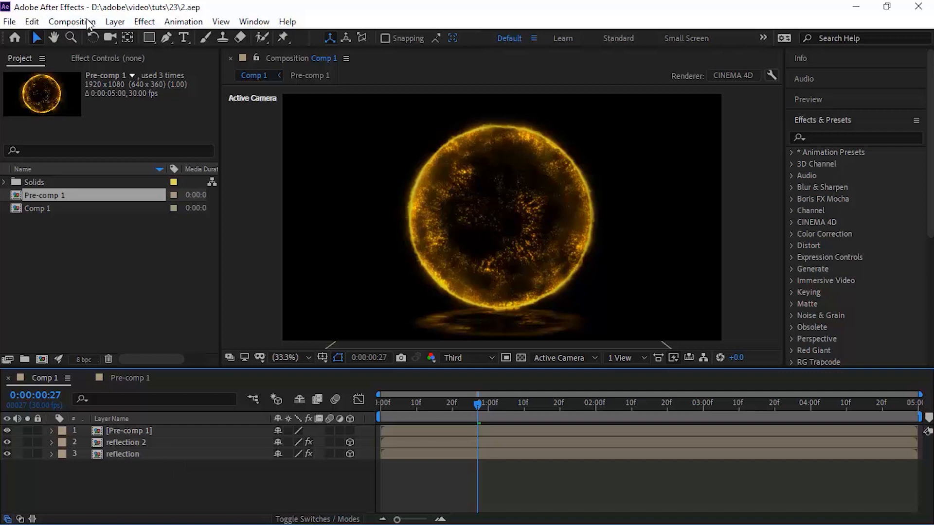
Create a 1920×1080 composition named Final at 25 fps
{"action": "left_click", "coordinate": [71, 21]}
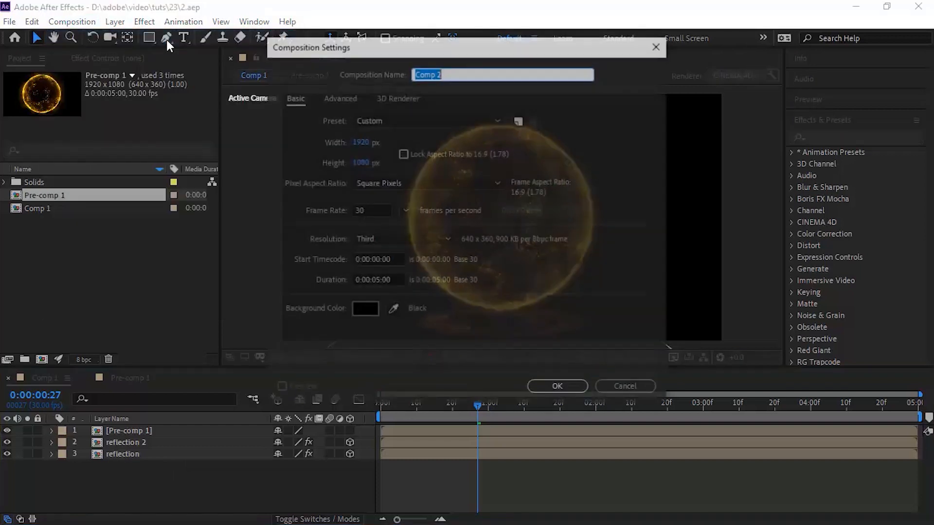
{"action": "type", "text": "Final"}
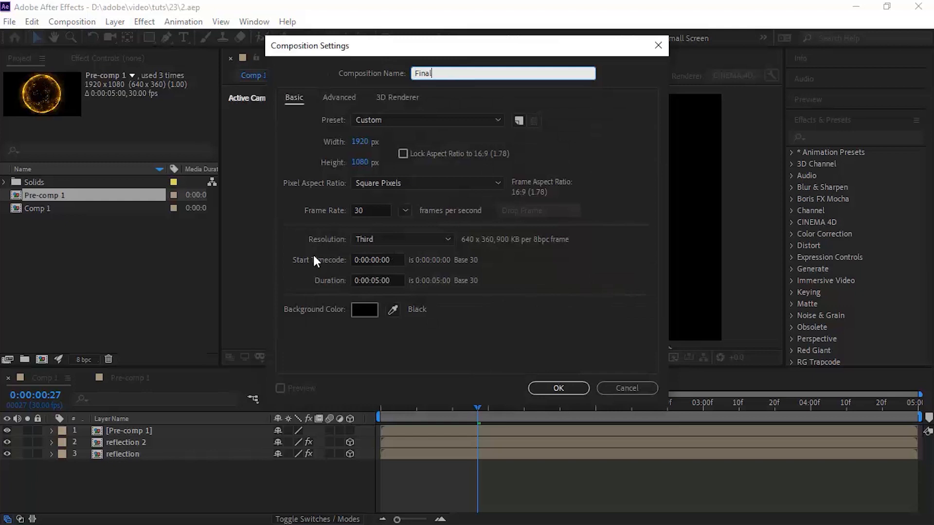
{"action": "left_click", "coordinate": [369, 210]}
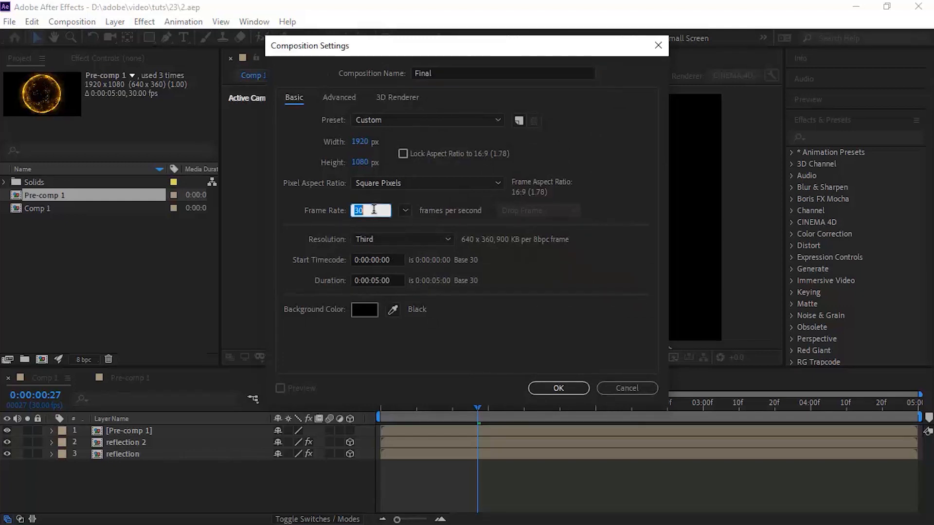
{"action": "type", "text": "25"}
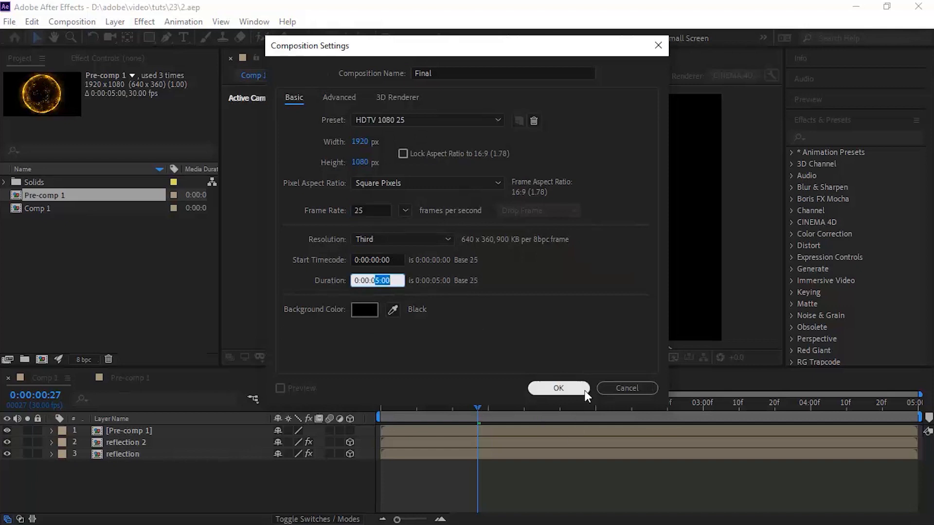
{"action": "left_click", "coordinate": [557, 389]}
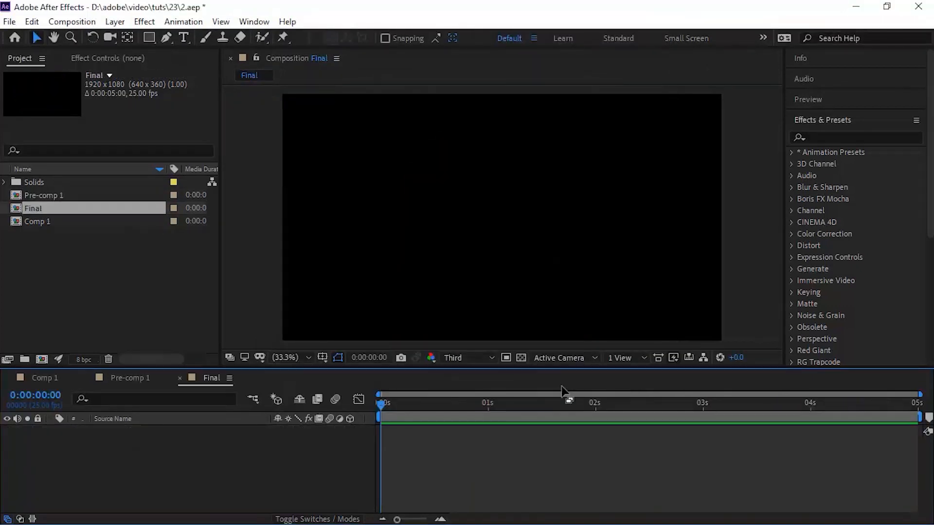
{"action": "mouse_move", "coordinate": [217, 458]}
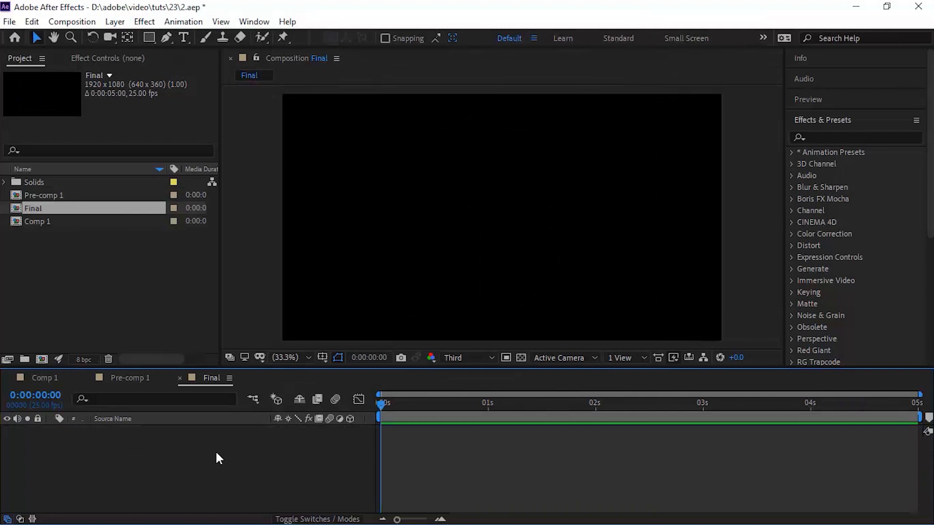
Add a full-frame solid layer named Form-1 from the timeline's New > Solid menu
{"action": "right_click", "coordinate": [217, 458]}
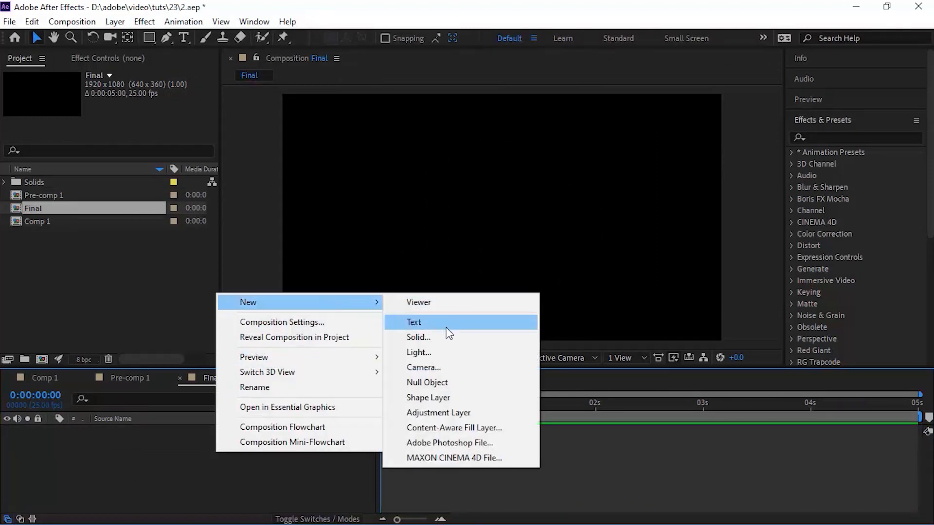
{"action": "left_click", "coordinate": [419, 337]}
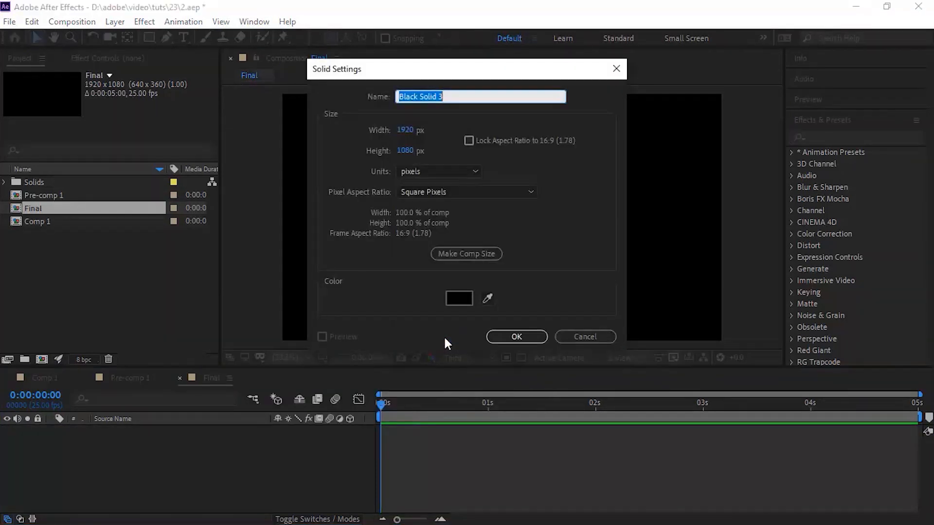
{"action": "type", "text": "Form-1"}
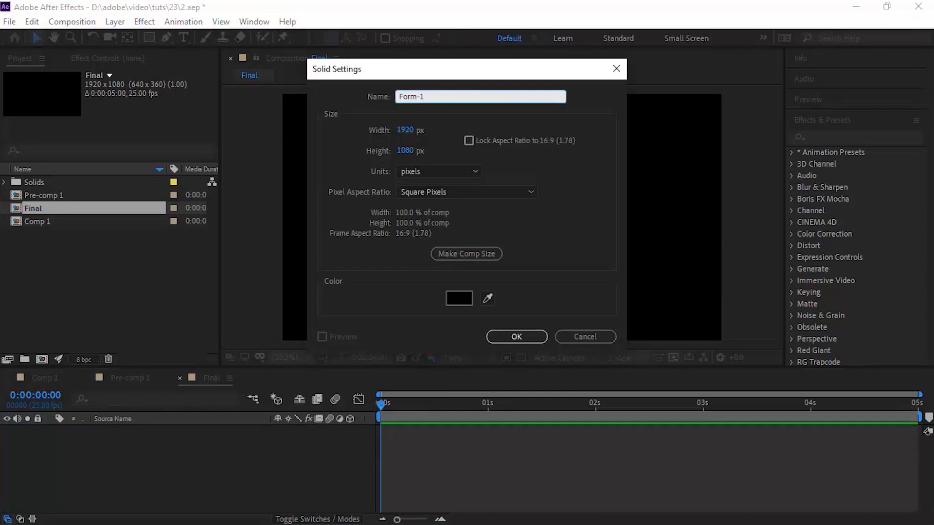
{"action": "left_click", "coordinate": [516, 336]}
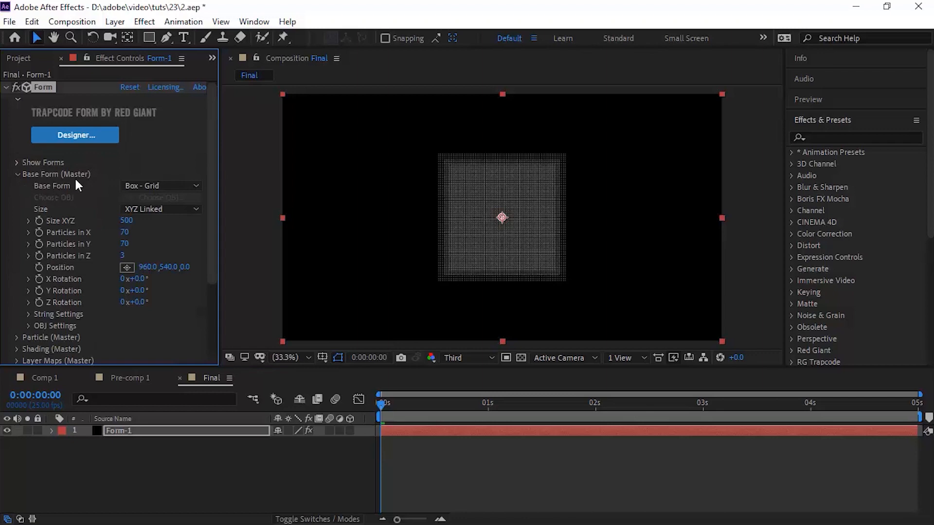
Set Base Form to Sphere - Layered with Size XYZ 900 and Sphere Layers 1
{"action": "left_click", "coordinate": [160, 185]}
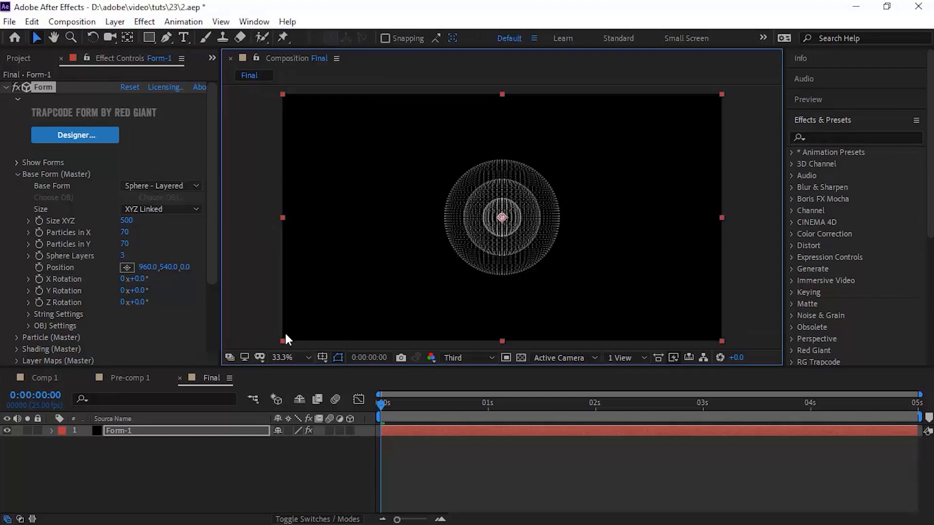
{"action": "left_click", "coordinate": [282, 357]}
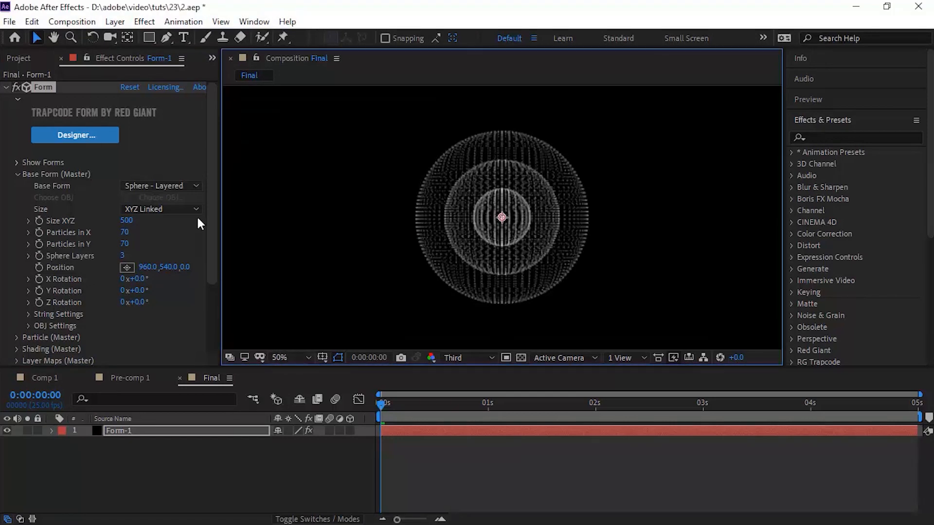
{"action": "type", "text": "900"}
{"action": "type", "text": "150"}
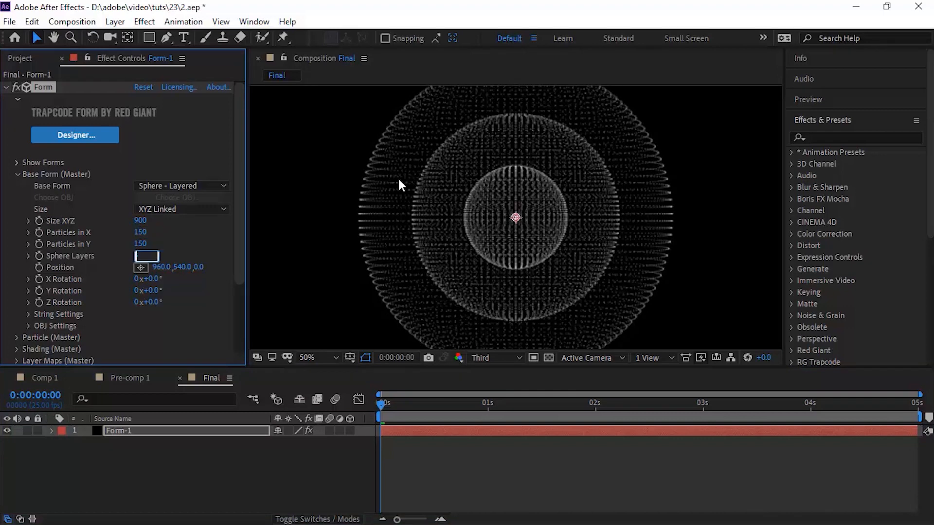
{"action": "type", "text": "1"}
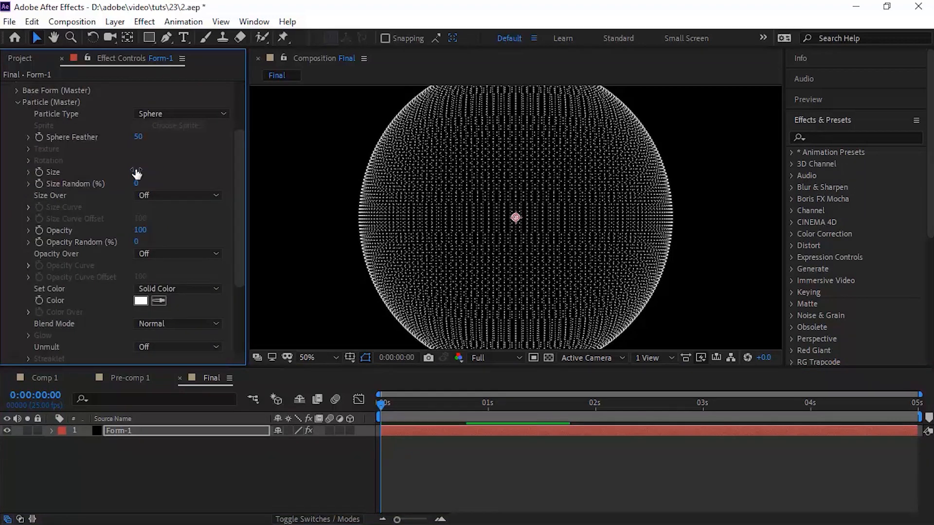
Give the particles size 1 and an orange colour with additive blending
{"action": "left_click", "coordinate": [140, 301]}
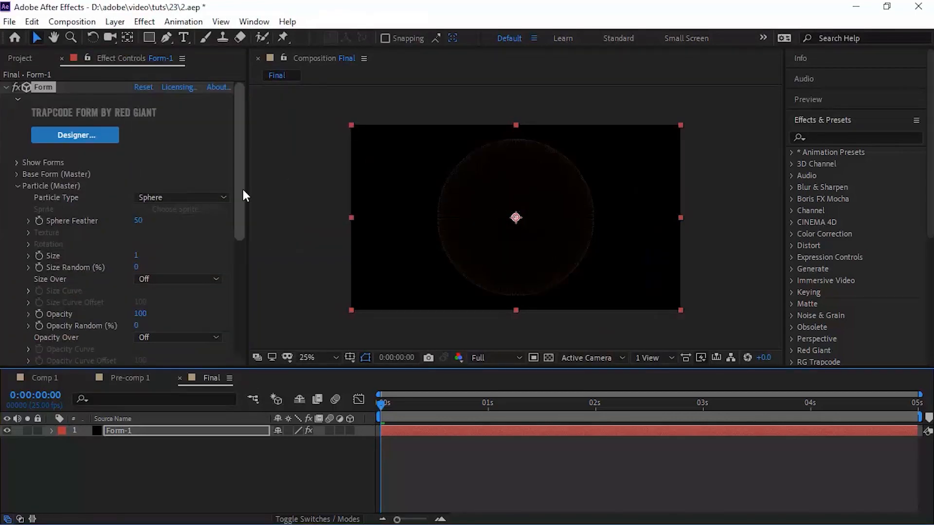
{"action": "scroll", "scroll_direction": "down", "scroll_amount": 3}
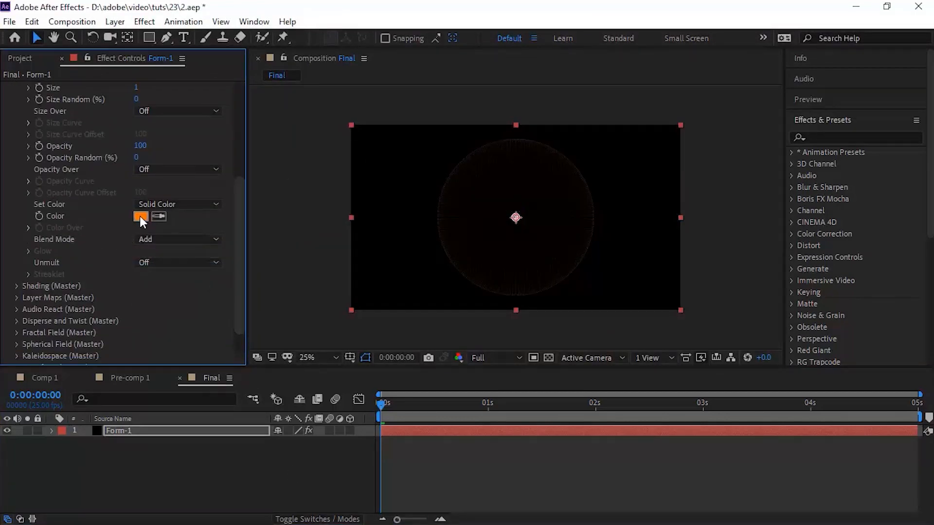
{"action": "left_click", "coordinate": [140, 216]}
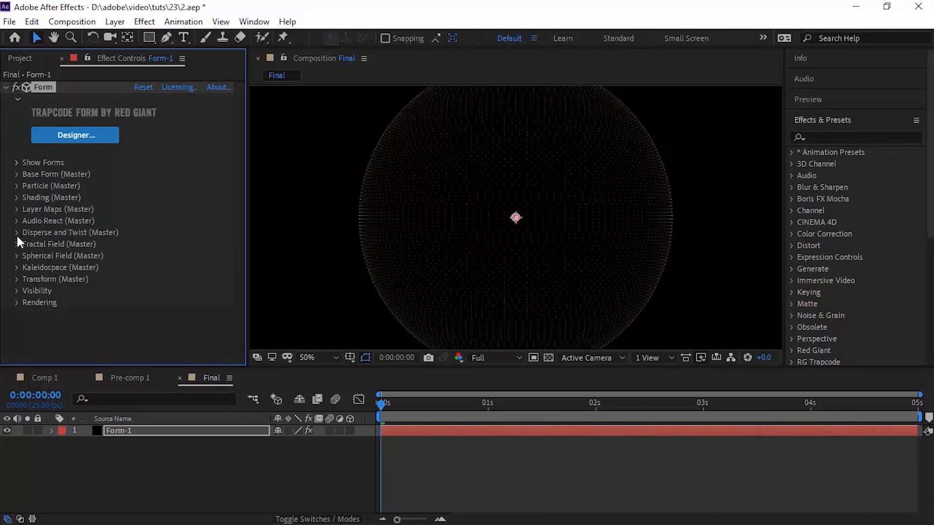
Set Fractal Field Affect Size 5 and Flow Evolution 50, previewing the wobbling shell
{"action": "left_click", "coordinate": [18, 233]}
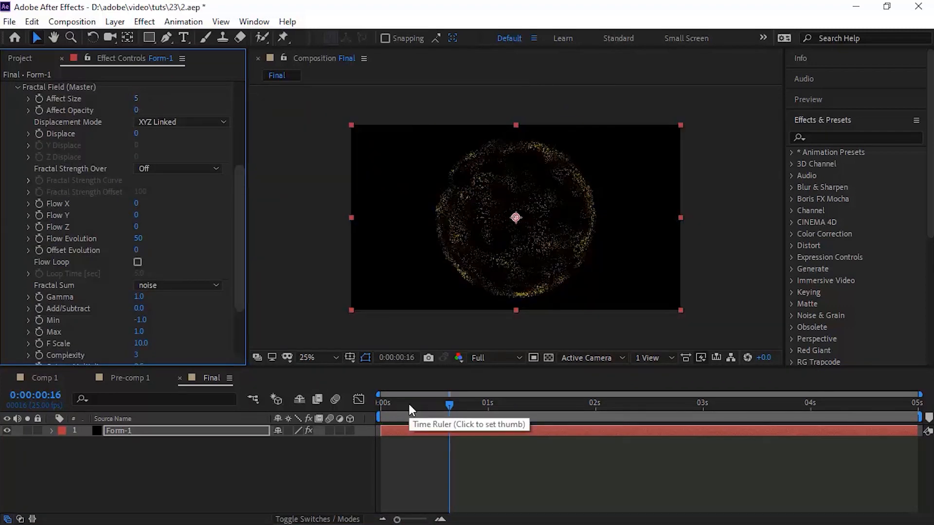
{"action": "left_click", "coordinate": [509, 403]}
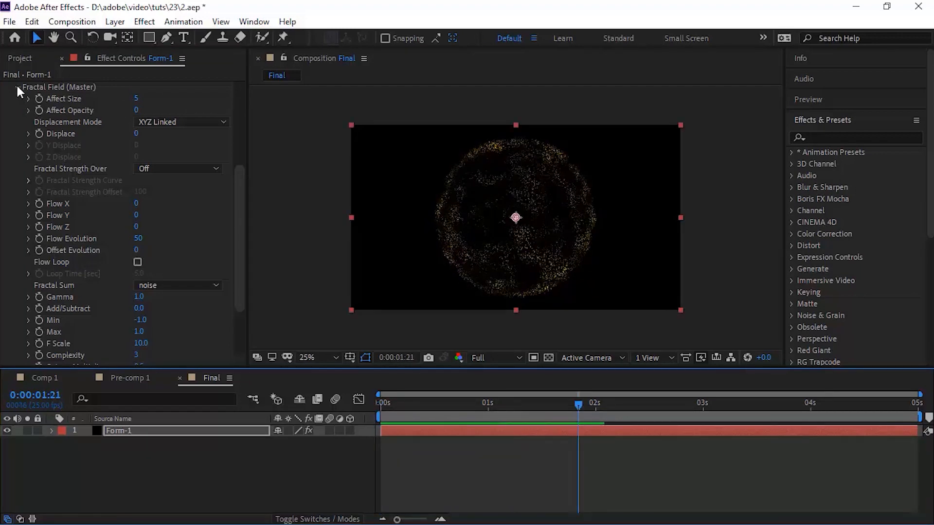
{"action": "left_click", "coordinate": [6, 87]}
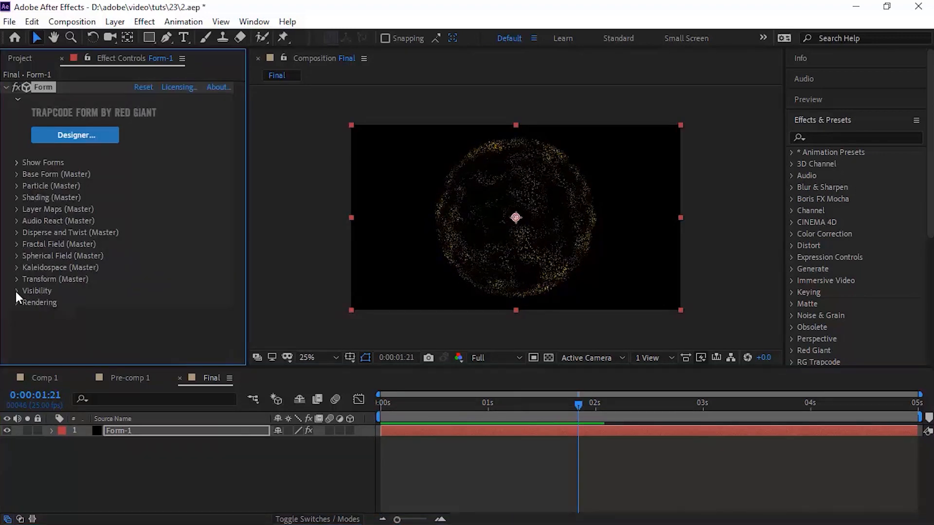
{"action": "left_click", "coordinate": [17, 291]}
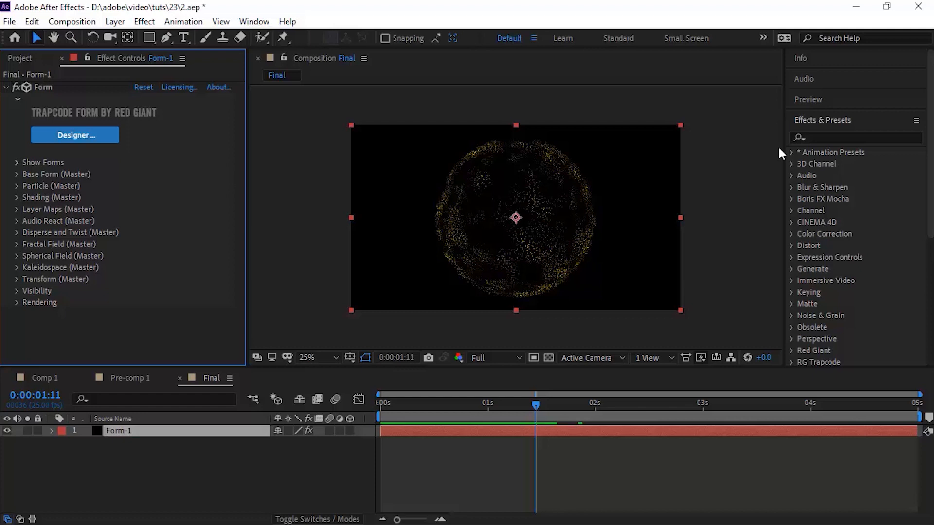
Apply CC Vector Blur to Form-1 and duplicate it as Form-2
{"action": "type", "text": "cc v"}
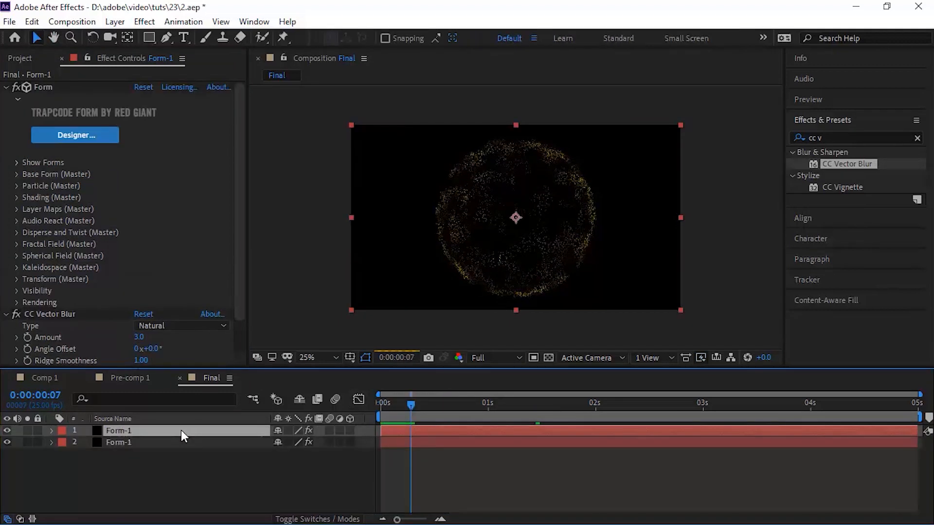
{"action": "double_click", "coordinate": [119, 431]}
{"action": "type", "text": "2"}
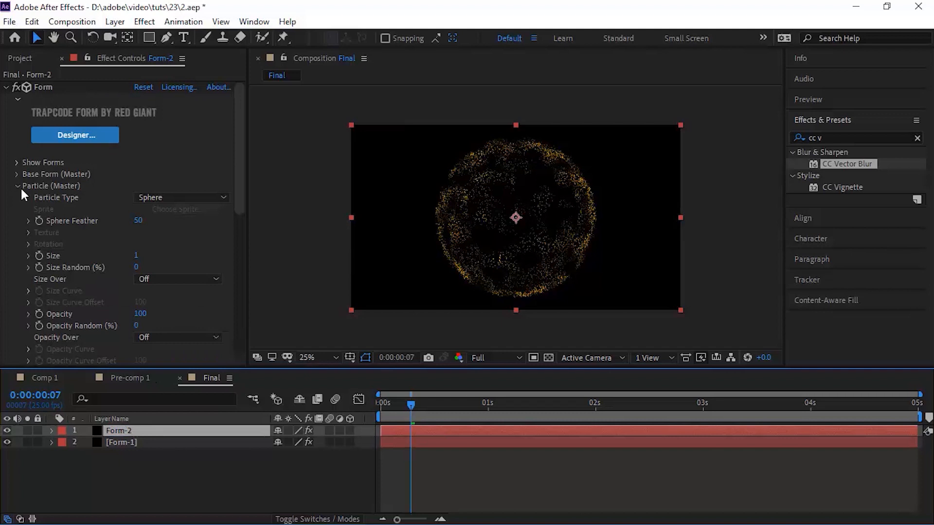
Colour Form-2 particles FF7200, add Gaussian Blur 32 and set the layer to Add
{"action": "left_click", "coordinate": [6, 87]}
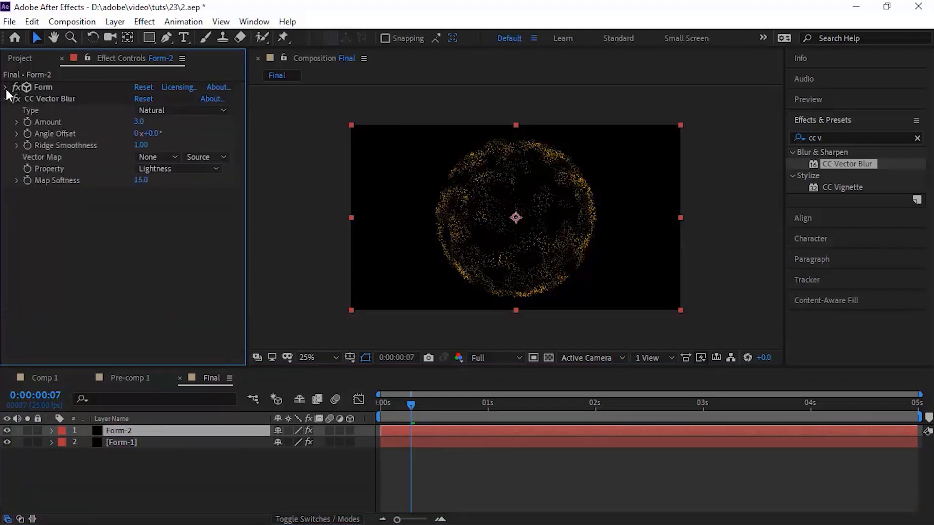
{"action": "left_click", "coordinate": [15, 99]}
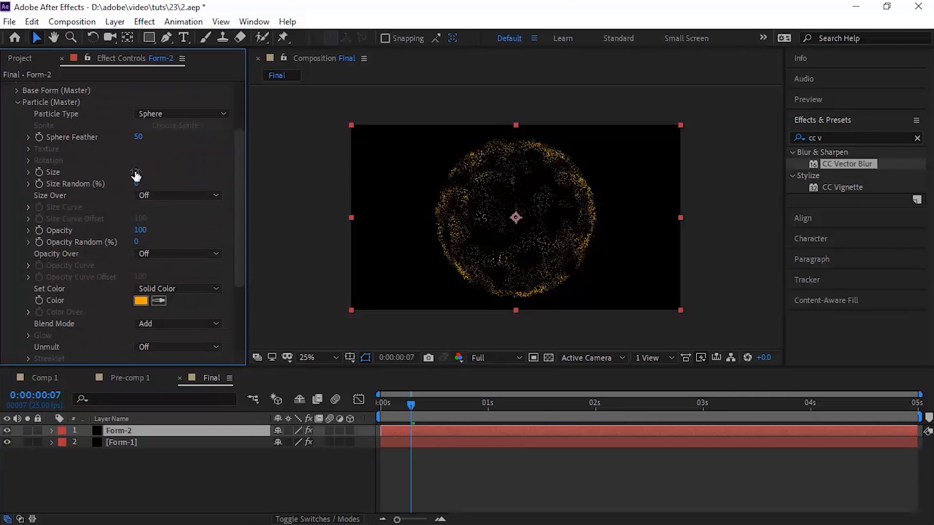
{"action": "left_click", "coordinate": [141, 300]}
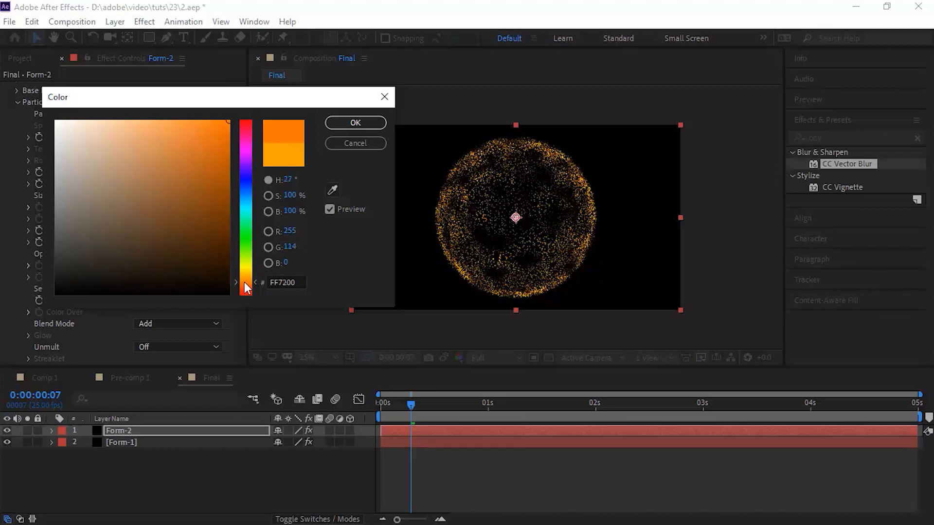
{"action": "left_click", "coordinate": [356, 123]}
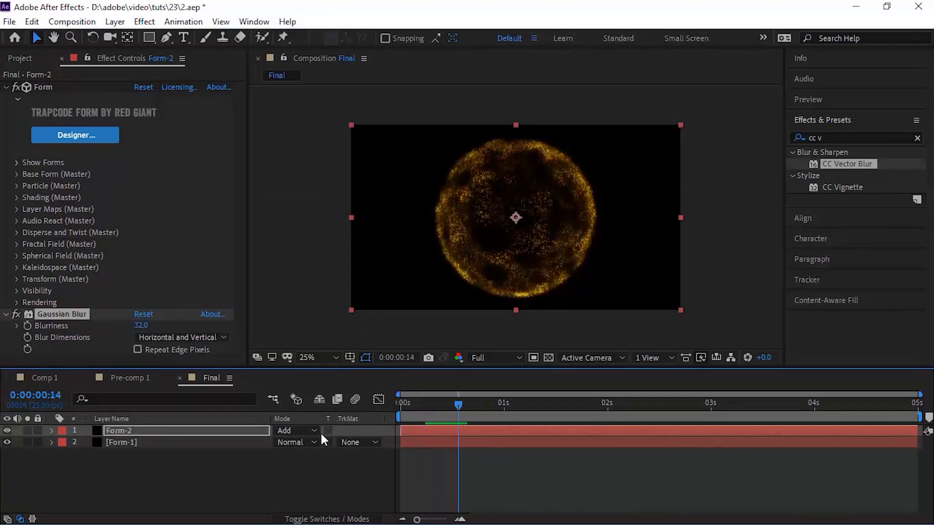
{"action": "left_click", "coordinate": [322, 358]}
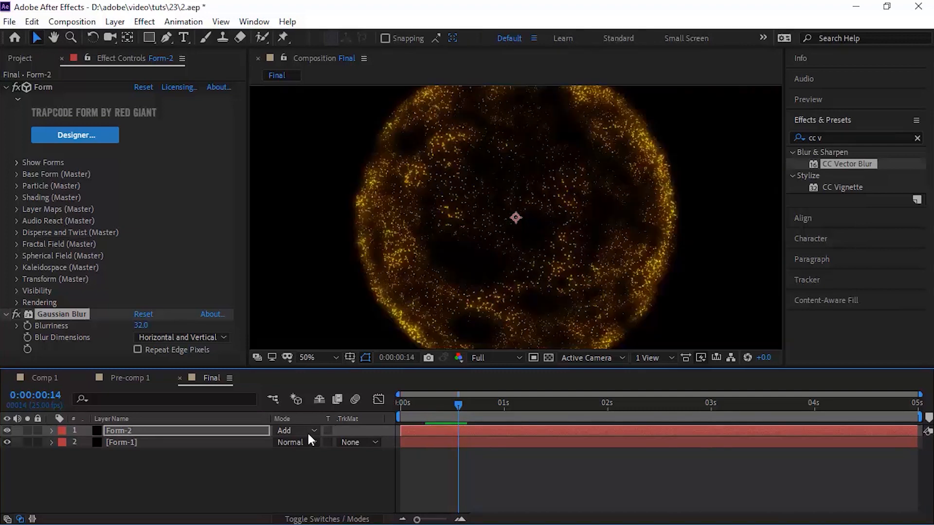
{"action": "left_click_drag", "start_coordinate": [457, 403], "coordinate": [429, 402]}
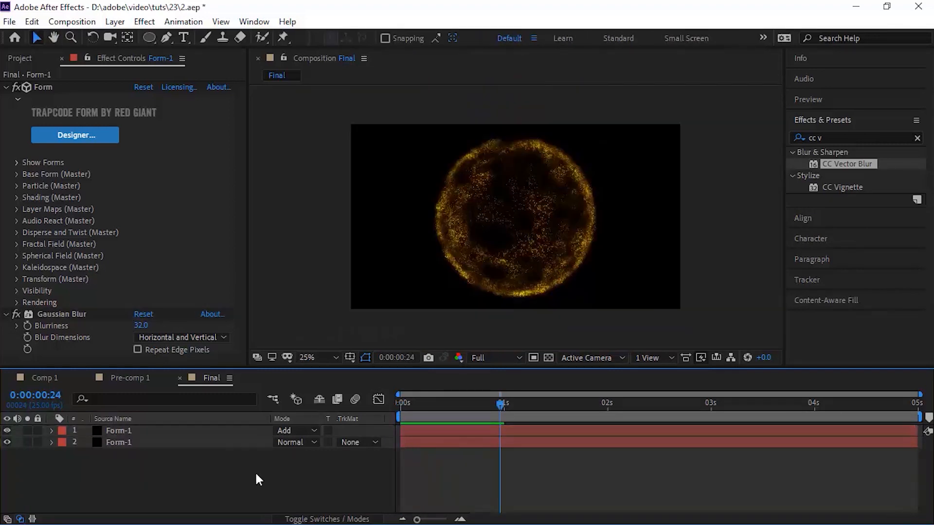
Add a solid named Saber and draw an ellipse mask around the sphere
{"action": "right_click", "coordinate": [259, 479]}
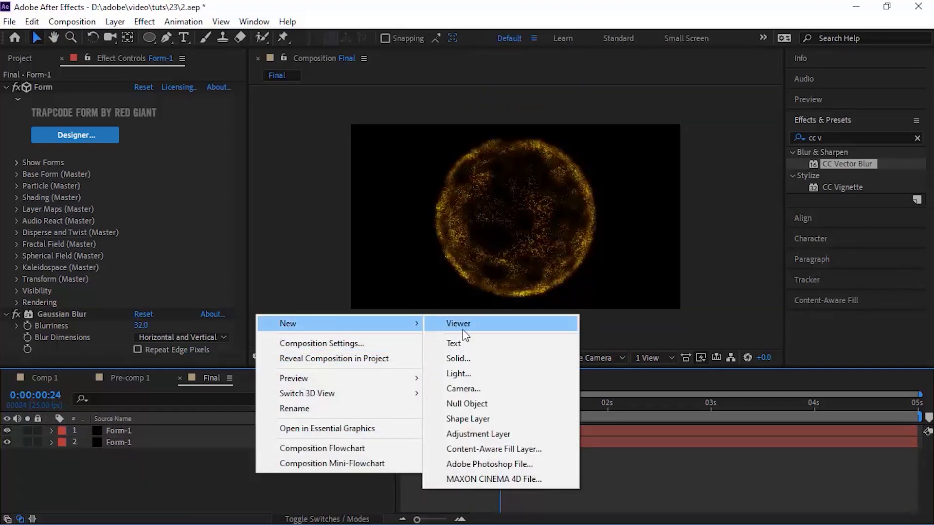
{"action": "left_click", "coordinate": [458, 358]}
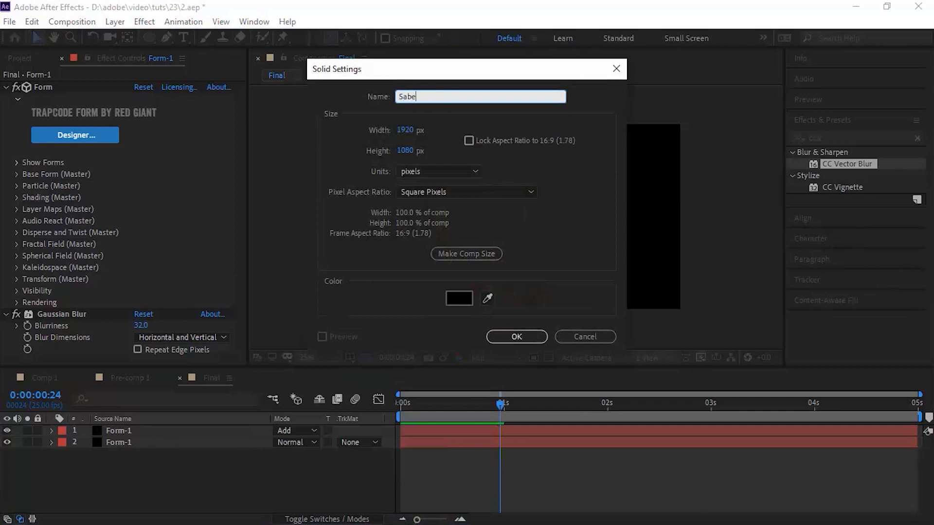
{"action": "left_click", "coordinate": [516, 337]}
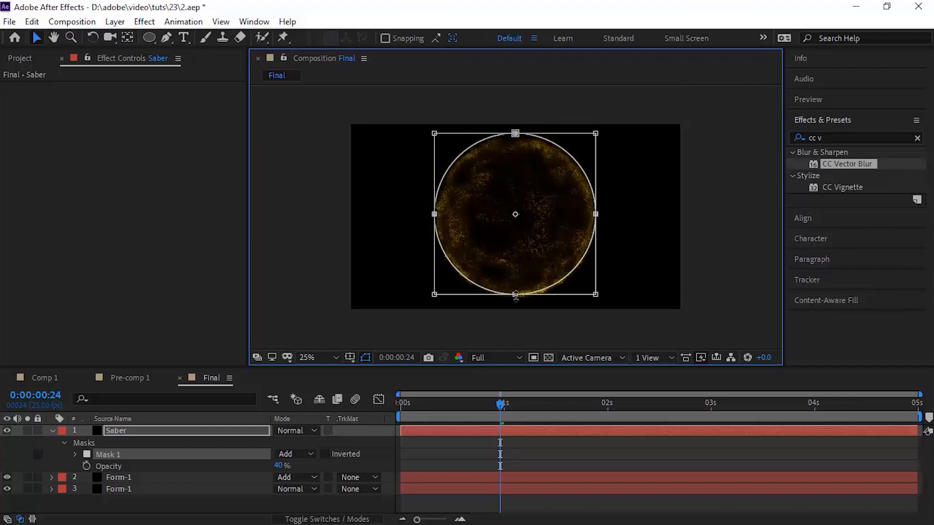
{"action": "left_click", "coordinate": [116, 431]}
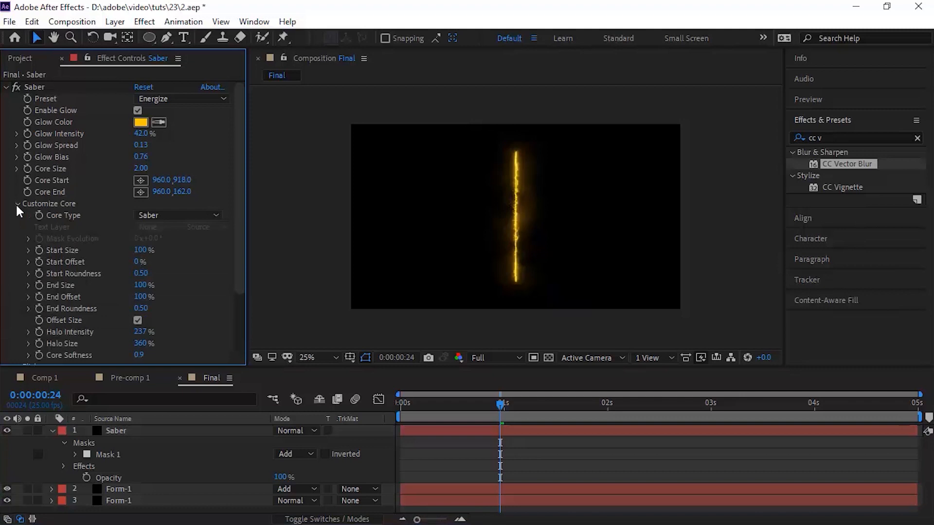
Apply Saber with Energize preset, Core Type Layer Masks and Add mode for a golden ring
{"action": "left_click", "coordinate": [179, 215]}
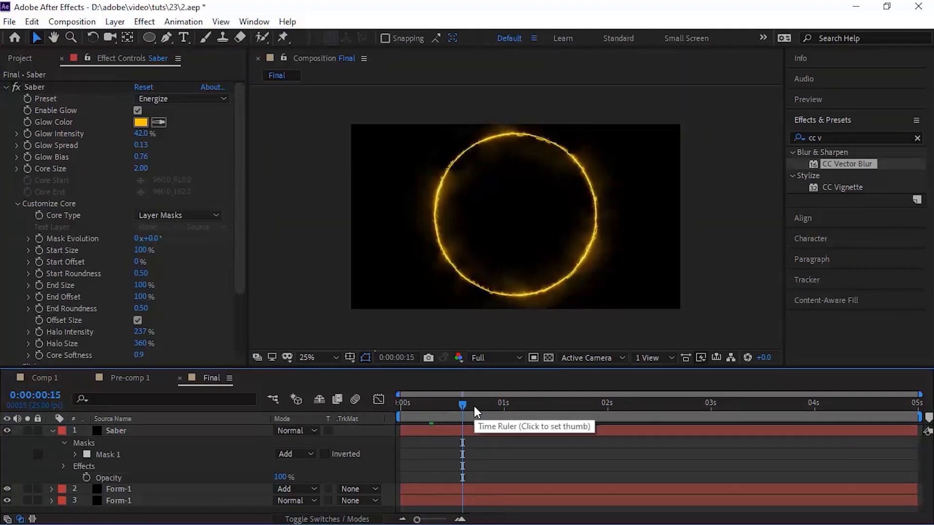
{"action": "left_click", "coordinate": [116, 431]}
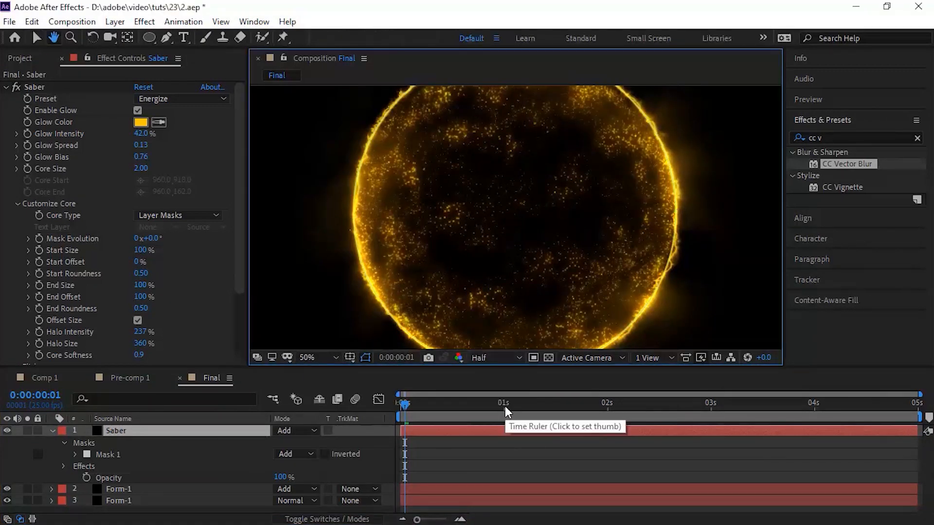
Duplicate Form to Form-3 with white size-1 particles blended additively
{"action": "left_click_drag", "start_coordinate": [405, 403], "coordinate": [398, 403]}
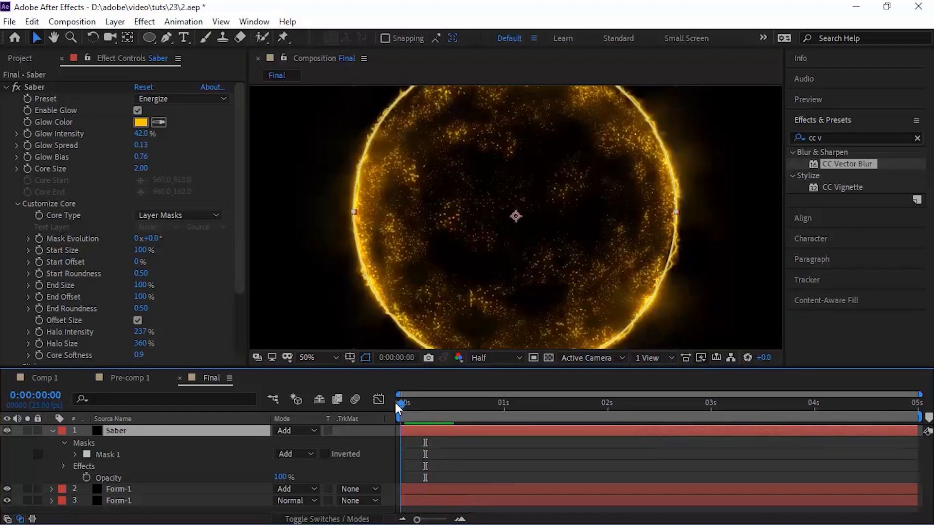
{"action": "left_click", "coordinate": [118, 454]}
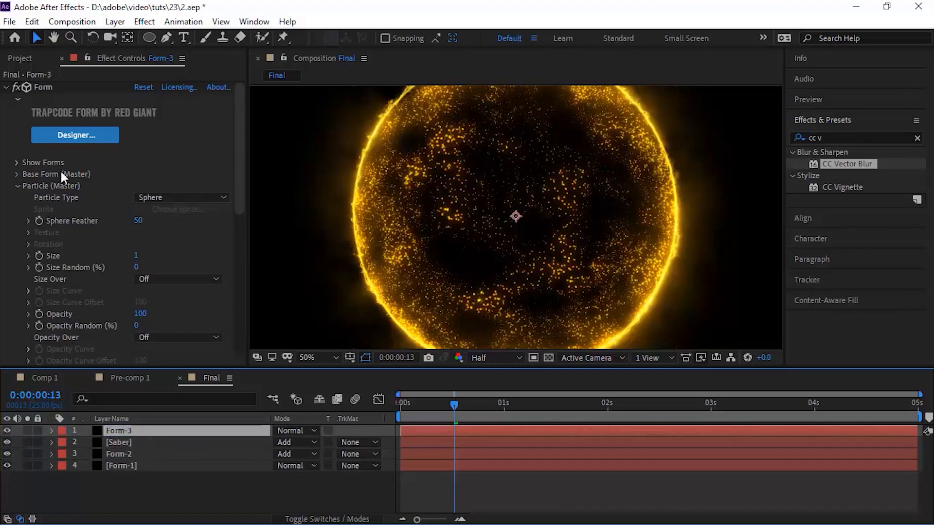
{"action": "left_click", "coordinate": [5, 87]}
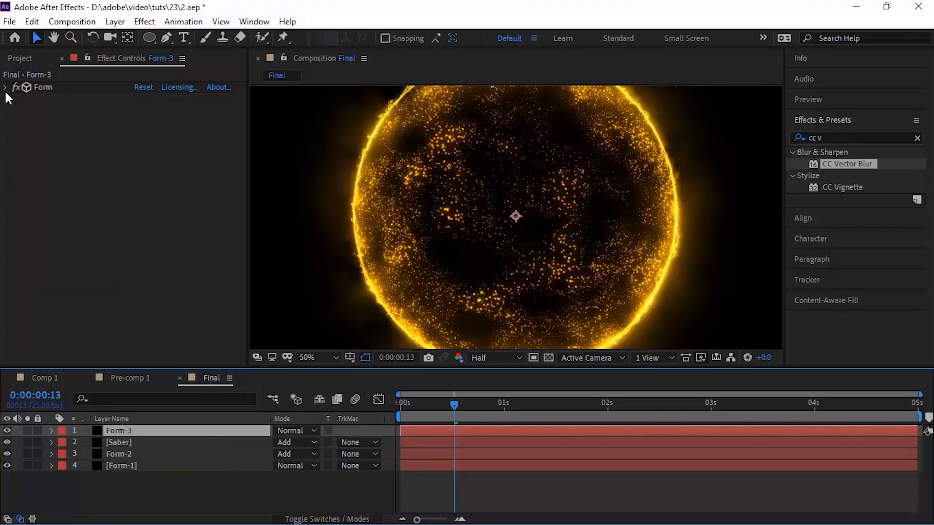
{"action": "left_click", "coordinate": [5, 87]}
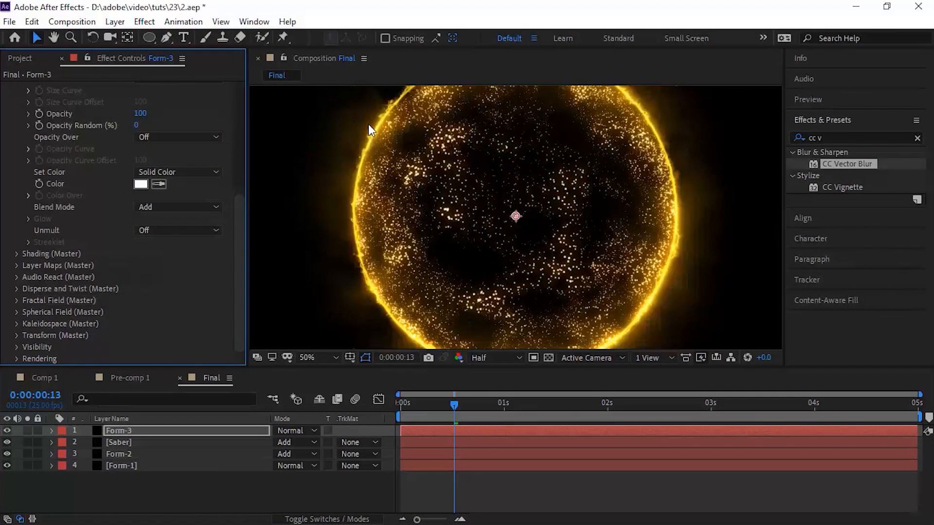
{"action": "left_click", "coordinate": [295, 430]}
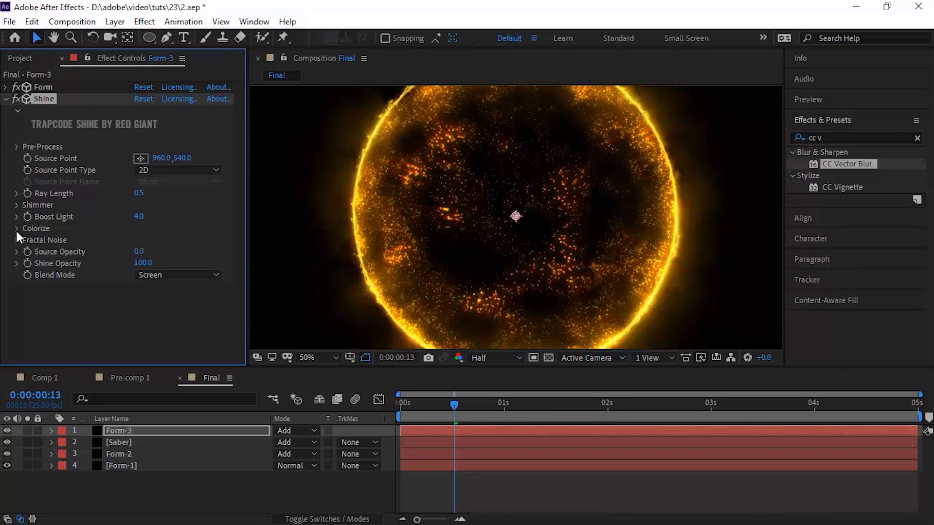
Reveal the Shine Colorize options on Form-3 for the orange 3-Color Gradient
{"action": "left_click", "coordinate": [17, 228]}
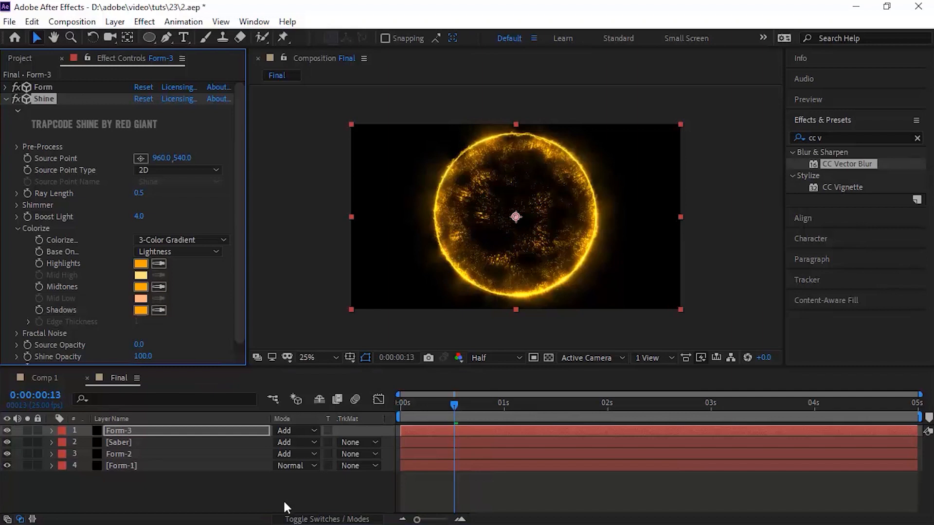
Pre-compose all sphere layers into one Pre-Comp and preview it at full resolution
{"action": "key", "text": "ctrl+shift+c"}
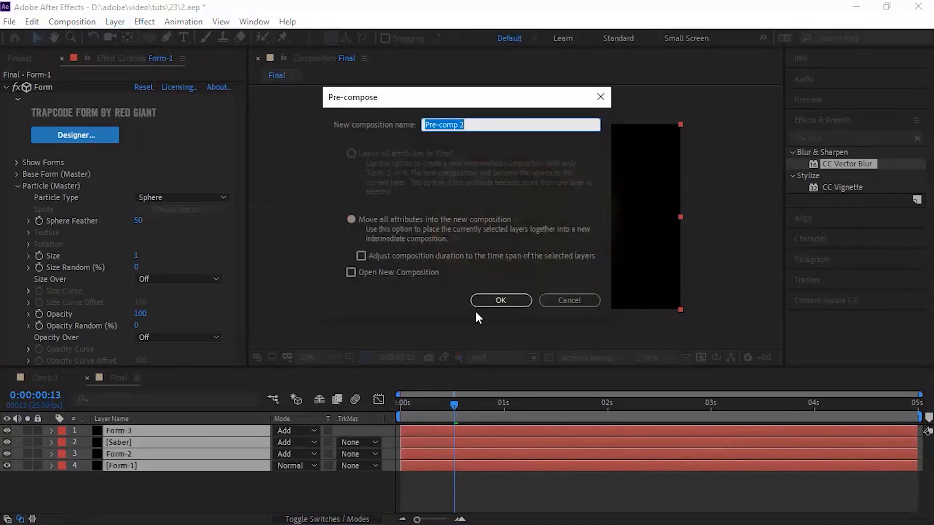
{"action": "left_click", "coordinate": [500, 301]}
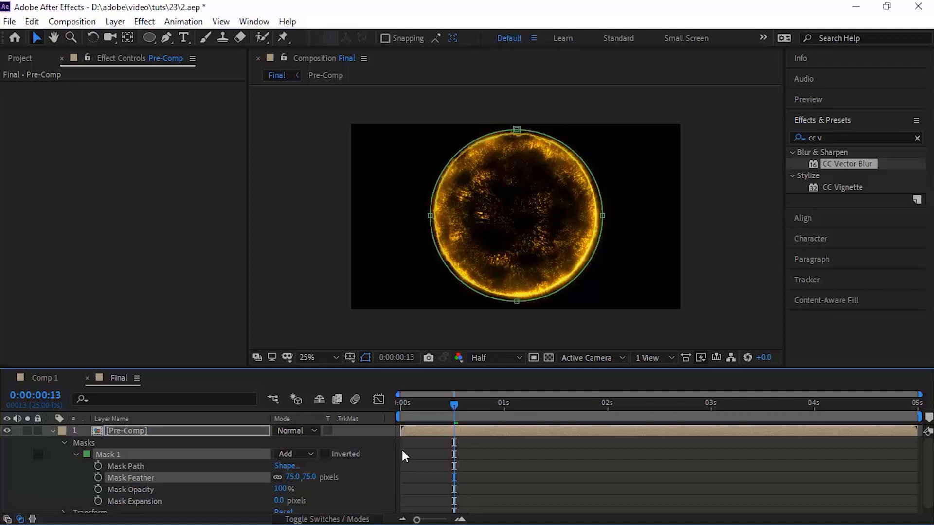
{"action": "left_click", "coordinate": [488, 357]}
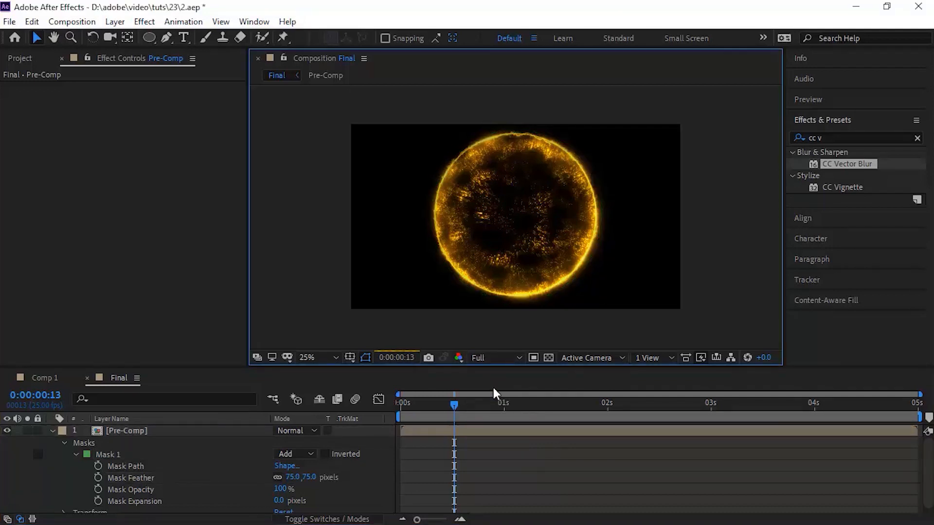
{"action": "left_click", "coordinate": [127, 431]}
{"action": "type", "text": "Reflection-1"}
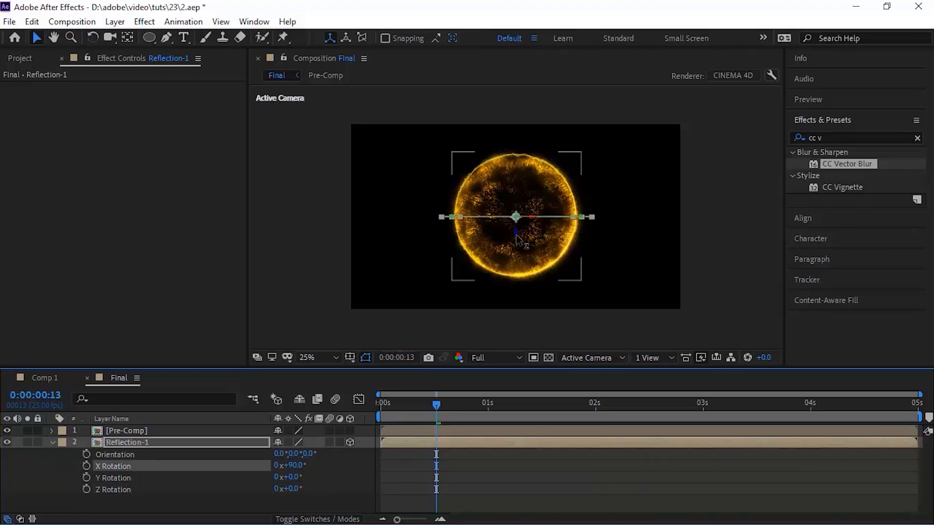
Drag the flattened Reflection-1 disc down beneath the sphere
{"action": "left_click_drag", "start_coordinate": [516, 216], "coordinate": [516, 298]}
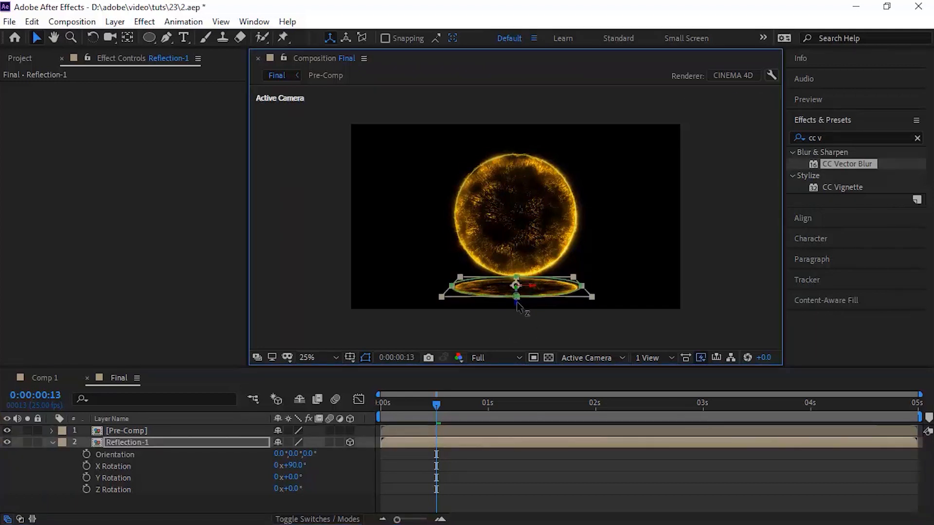
Preview at half resolution, spin-blur Reflection-1, and reach Reflection-2's blending mode choices
{"action": "left_click", "coordinate": [495, 357]}
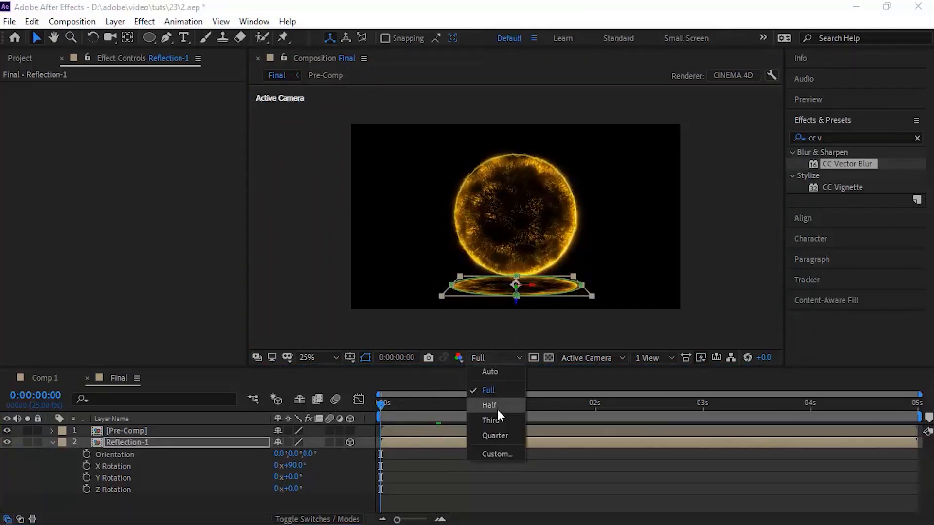
{"action": "left_click", "coordinate": [490, 405]}
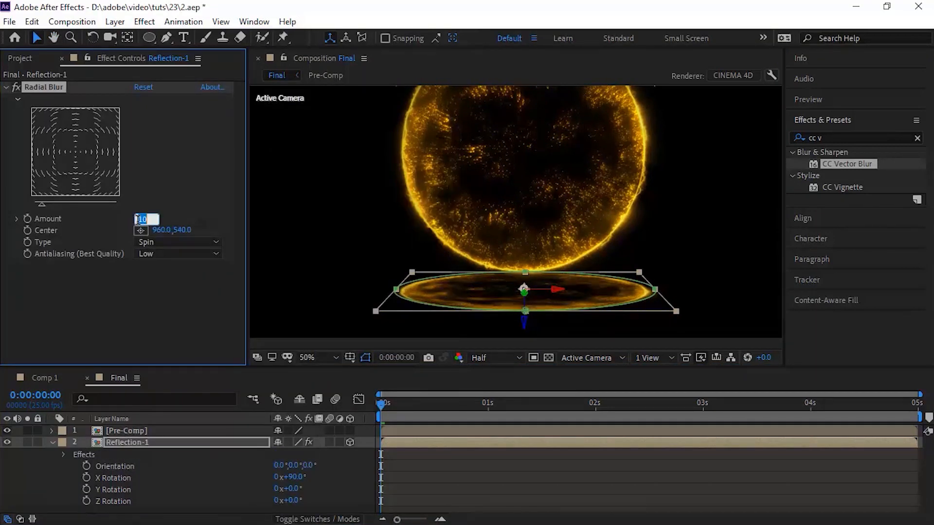
{"action": "left_click", "coordinate": [177, 242]}
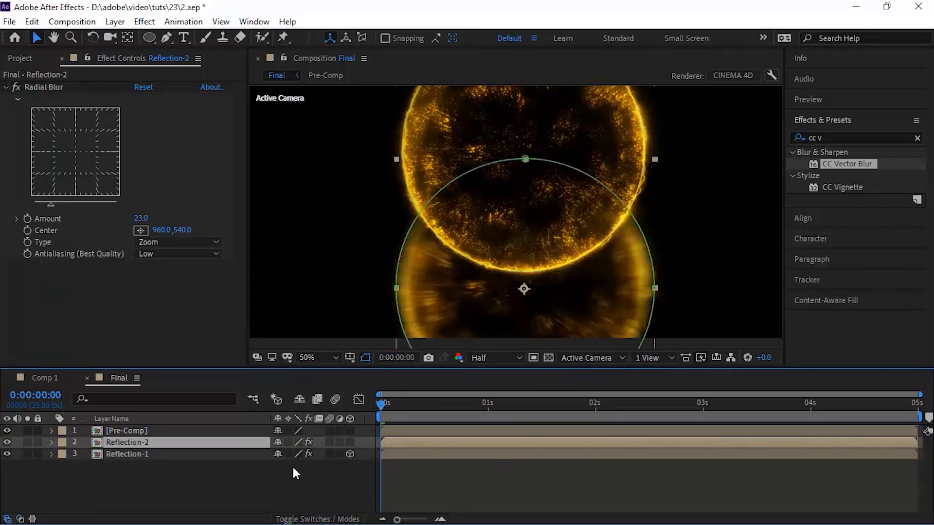
{"action": "left_click", "coordinate": [290, 431]}
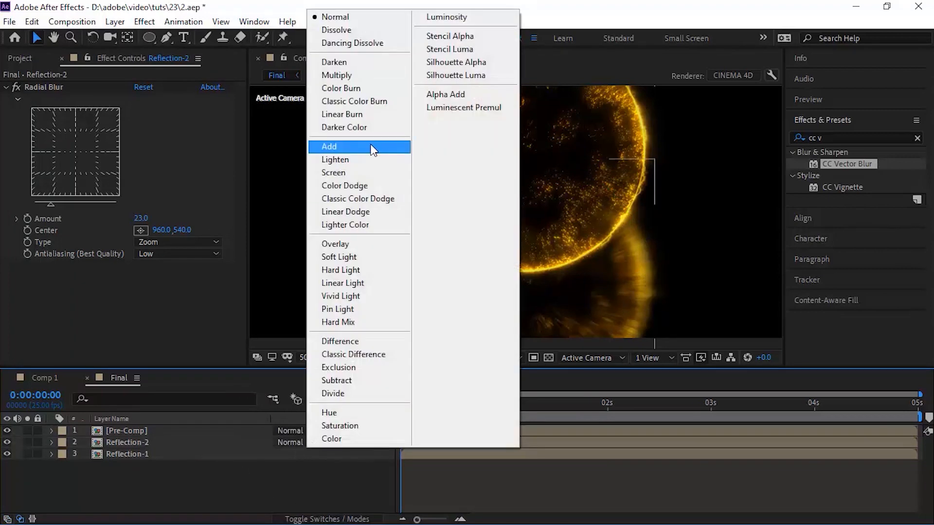